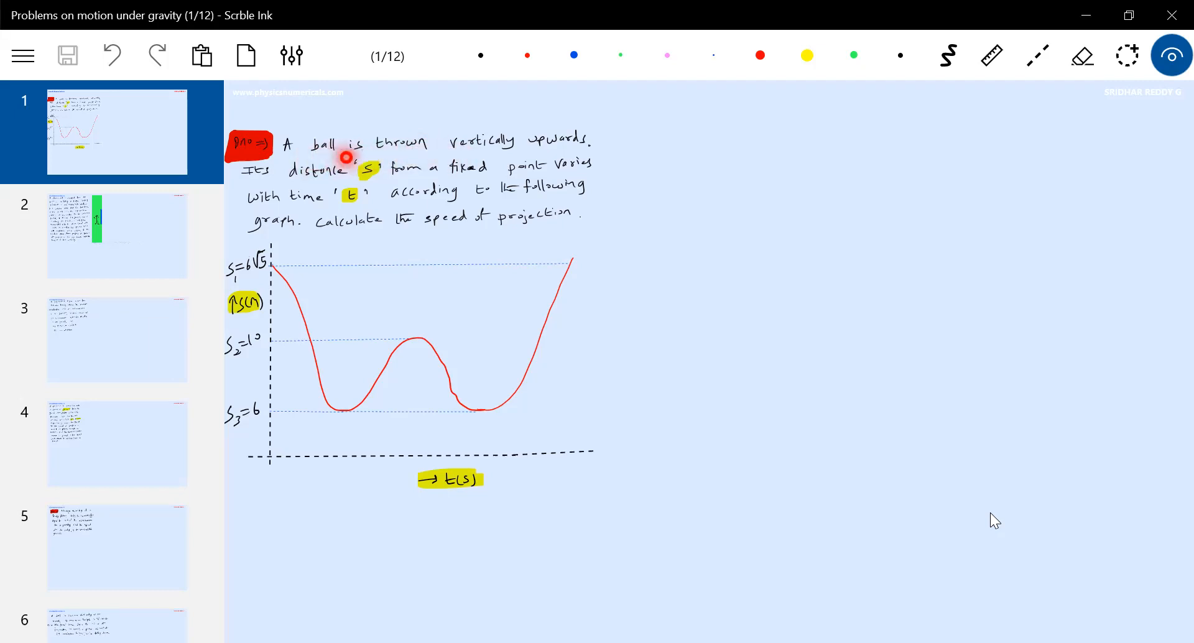
pyautogui.moveTo(353, 182)
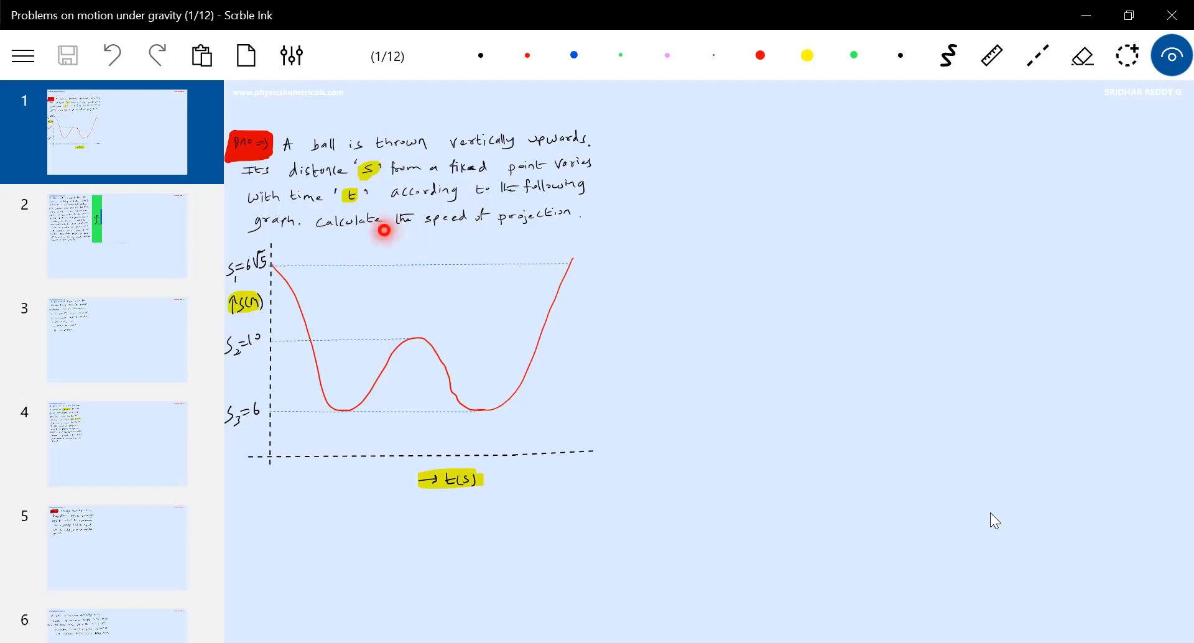
pyautogui.moveTo(427, 225)
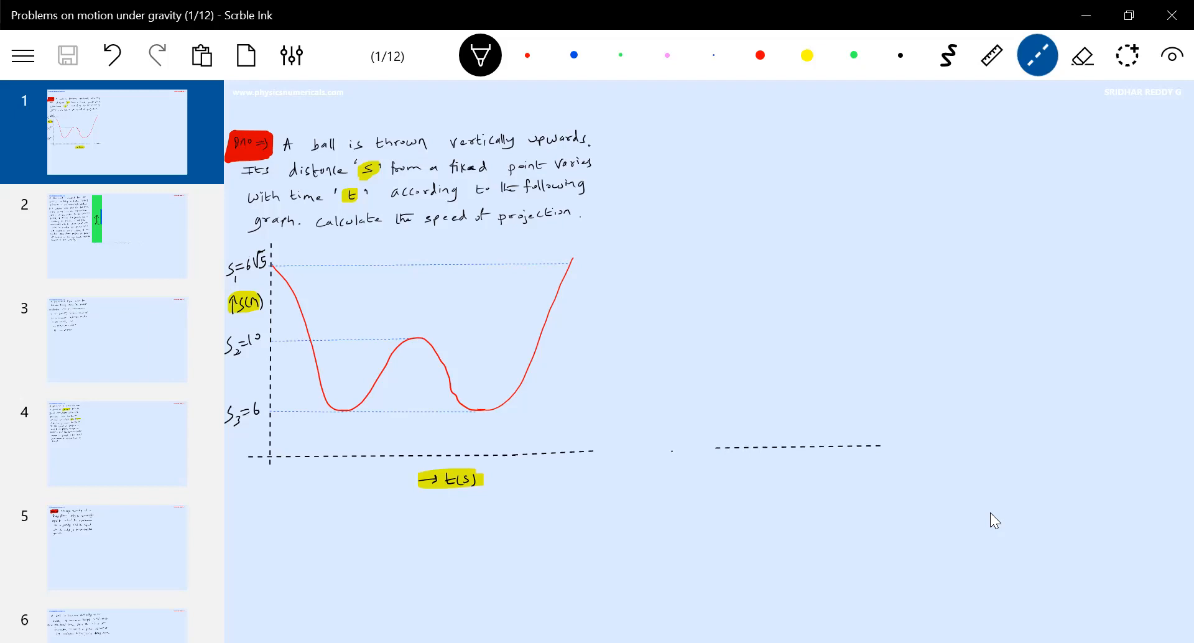
# Draw the vertical dotted line above the ground, then the ball with its upward arrow u and point P.
pyautogui.moveTo(716, 449); pyautogui.dragTo(879, 445)
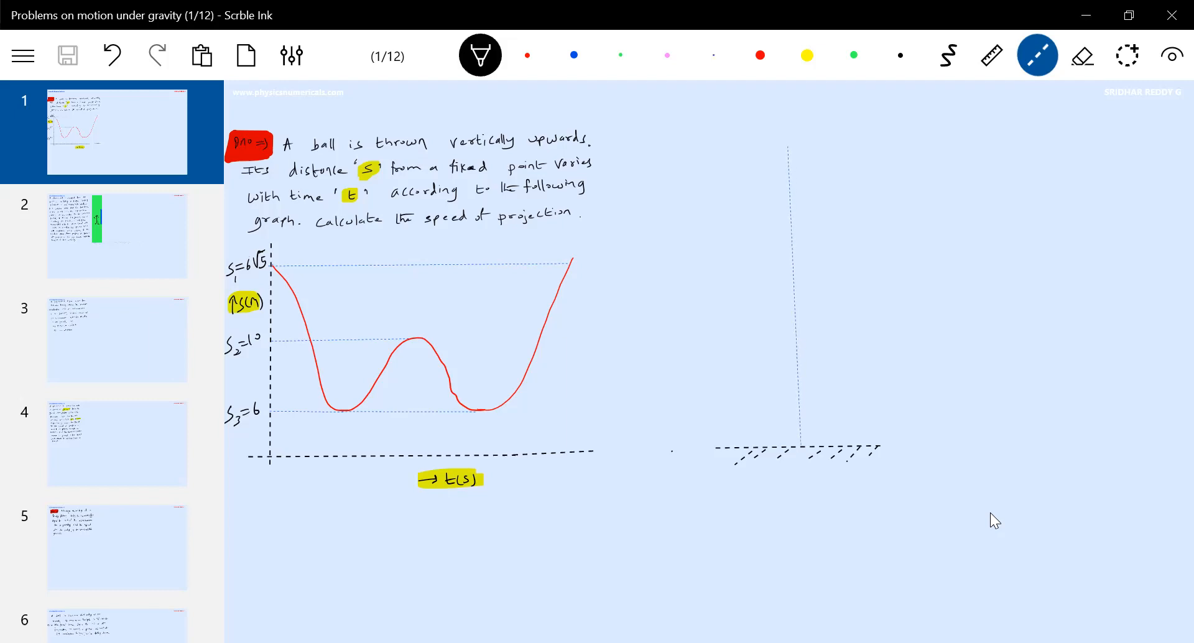
pyautogui.click(946, 55)
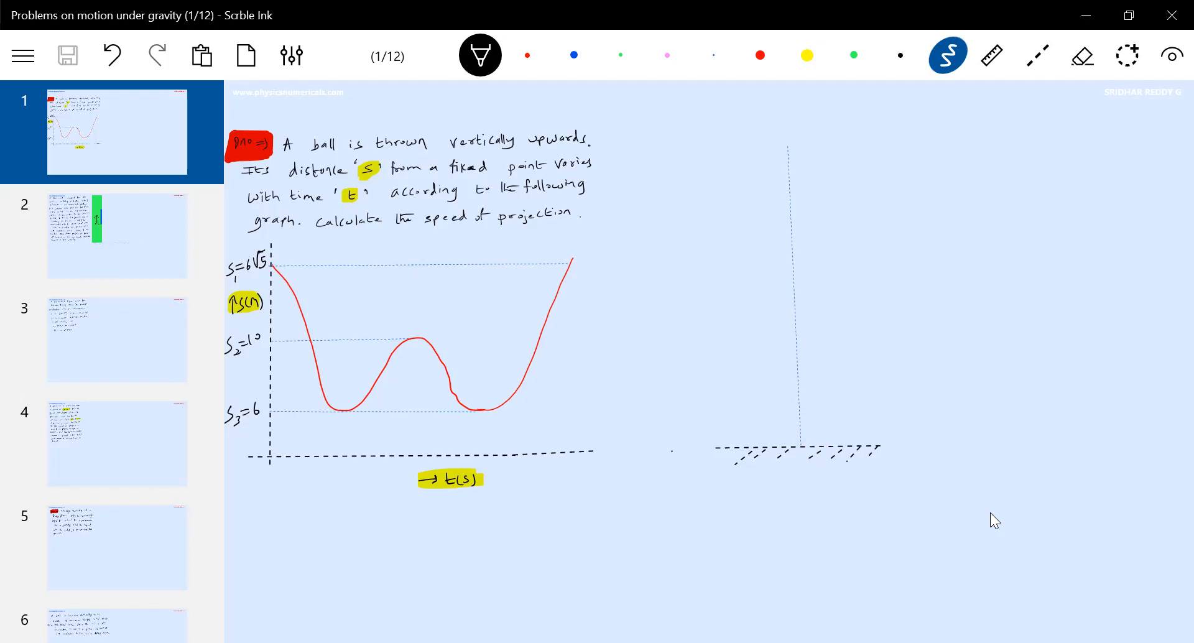
pyautogui.moveTo(799, 445); pyautogui.dragTo(800, 423)
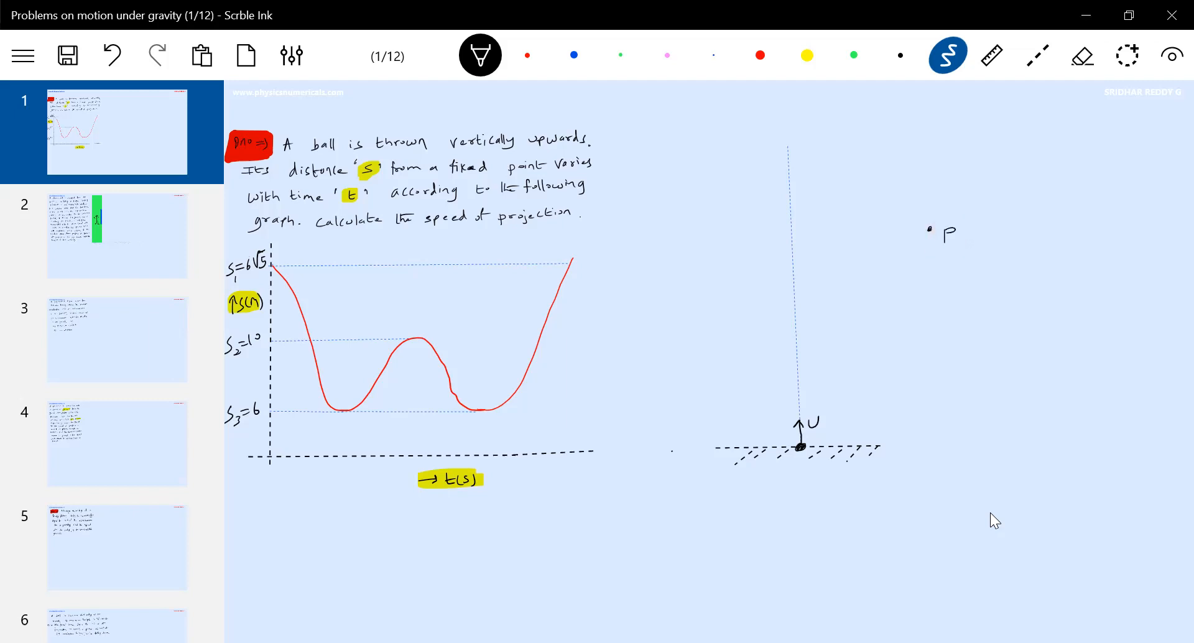
pyautogui.click(1038, 55)
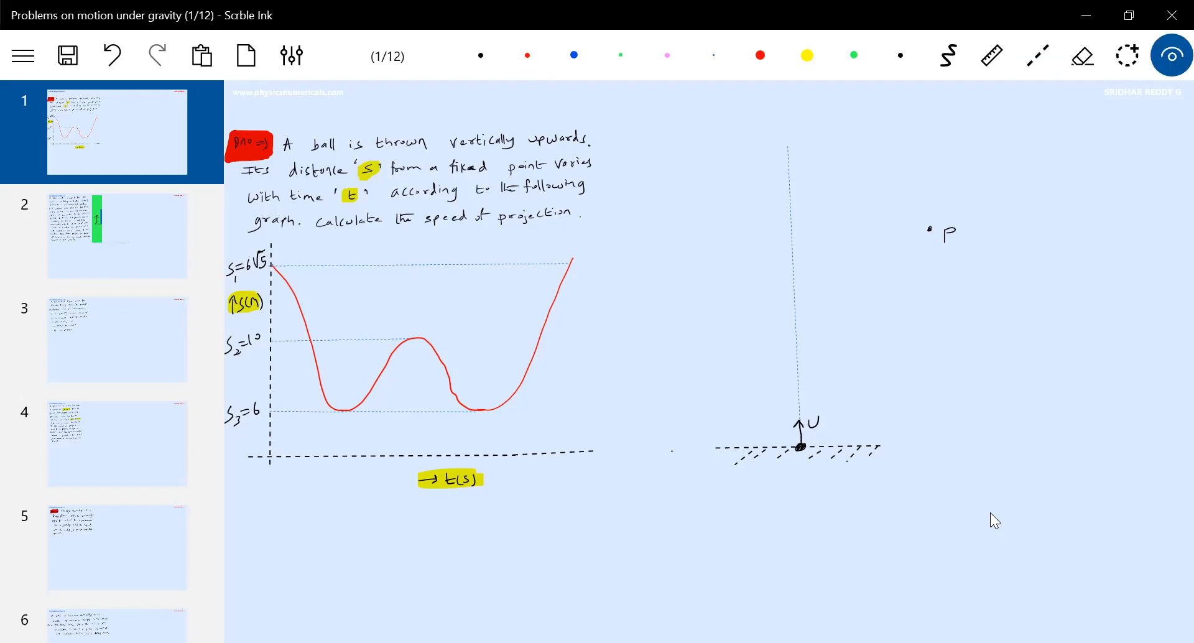
pyautogui.click(332, 319)
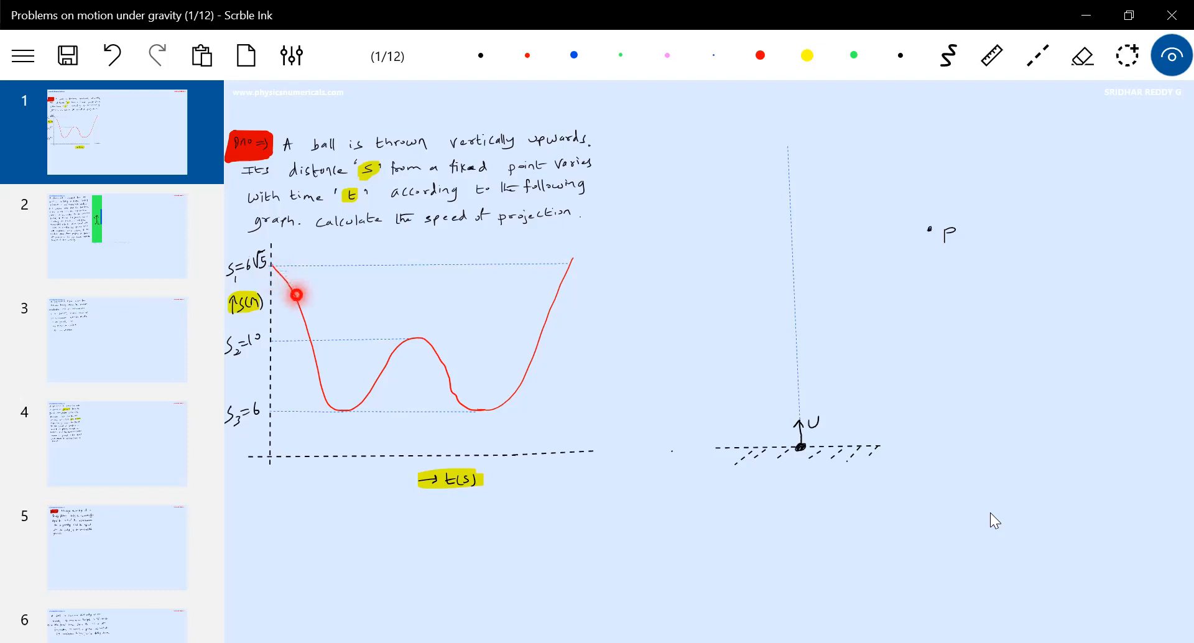
pyautogui.moveTo(430, 362)
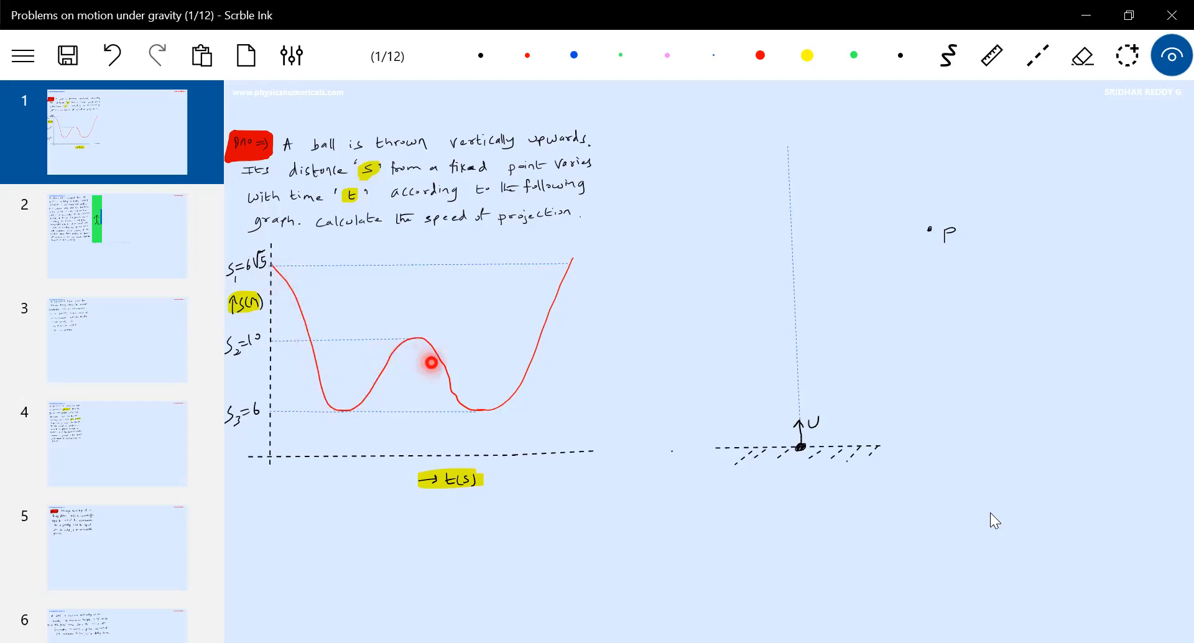
pyautogui.moveTo(276, 271)
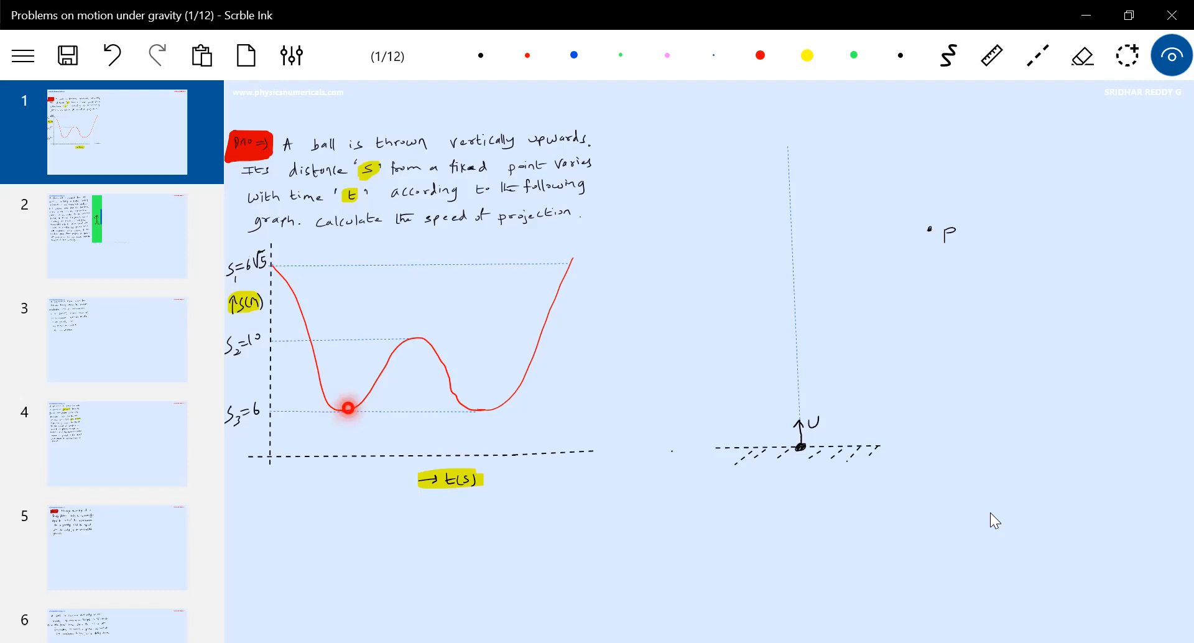
# Draw the red dashed line from the ball up to point P.
pyautogui.click(1038, 55)
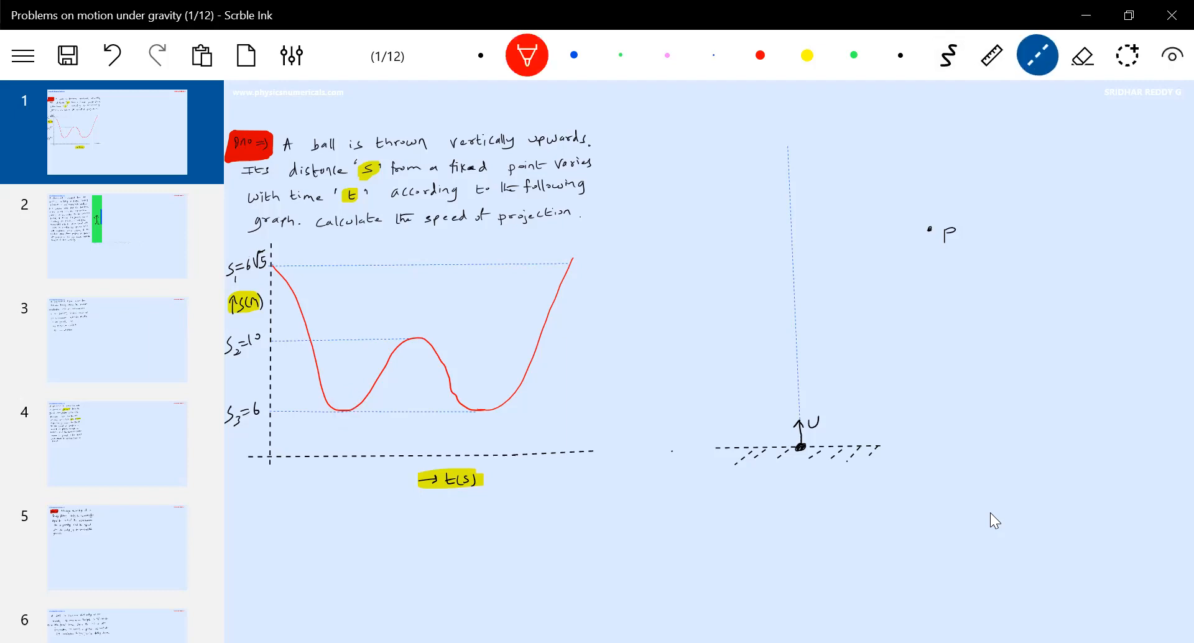
pyautogui.moveTo(801, 445); pyautogui.dragTo(928, 229)
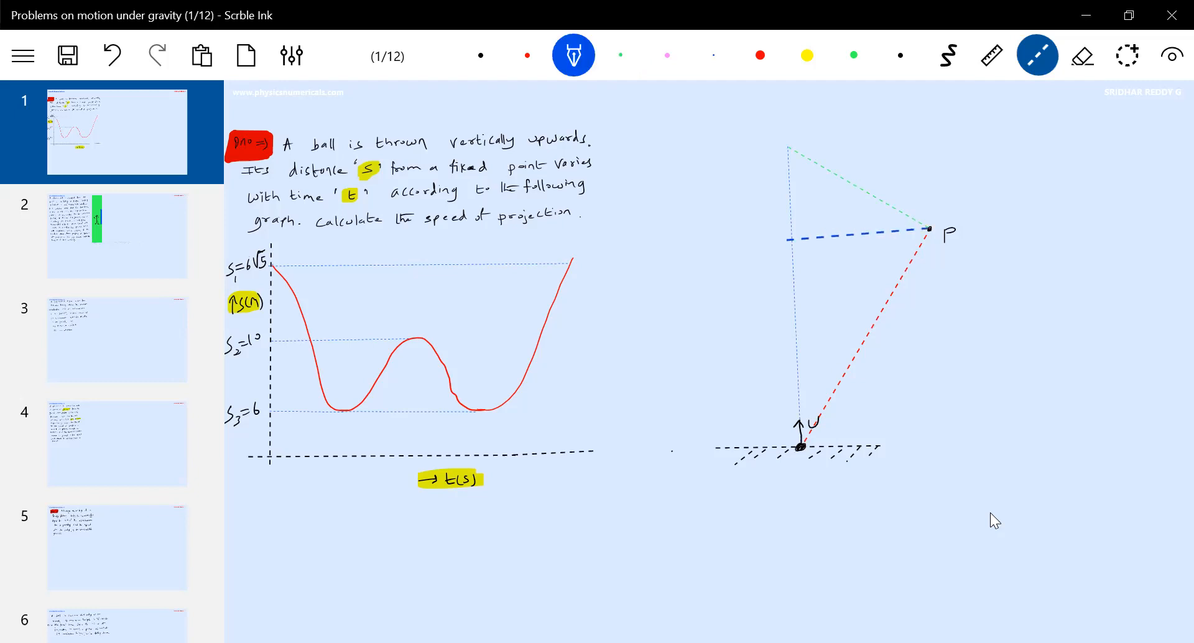
pyautogui.click(947, 55)
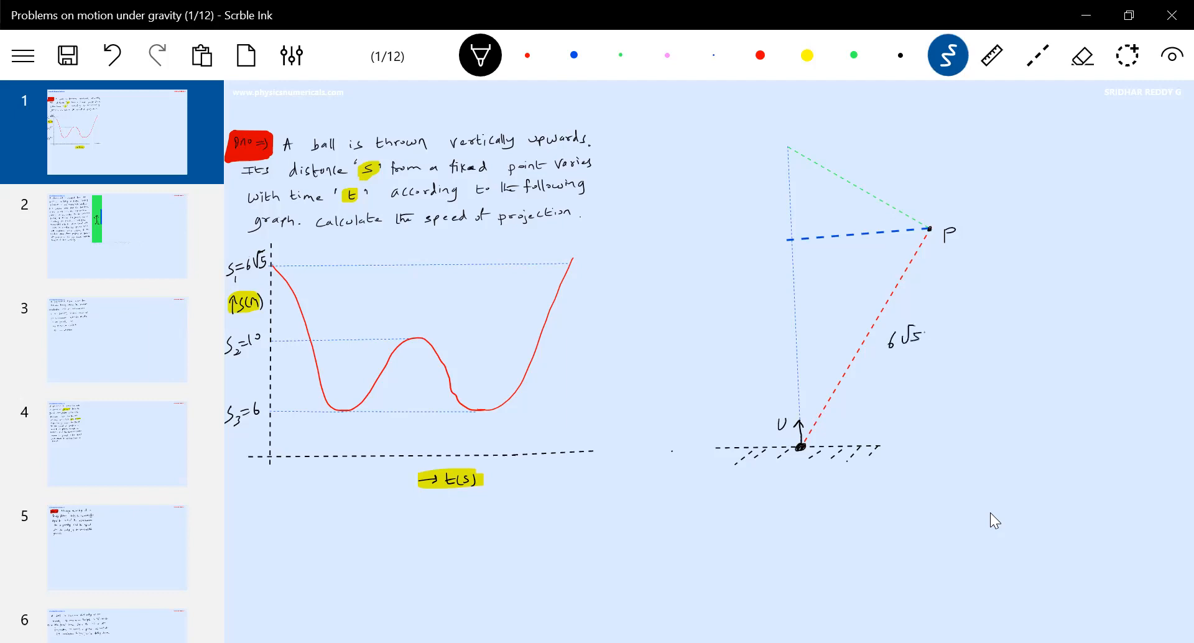
# Write the side labels 6√5 m, 6 m, 10 m, x and y in black.
pyautogui.write('m')
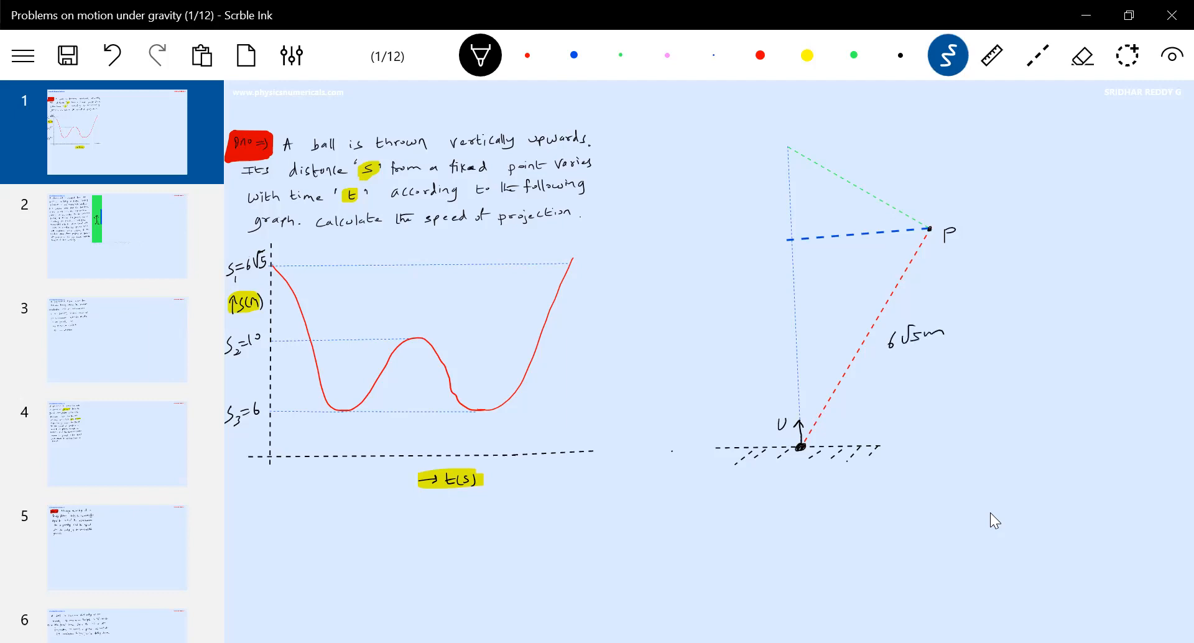
pyautogui.write('6m')
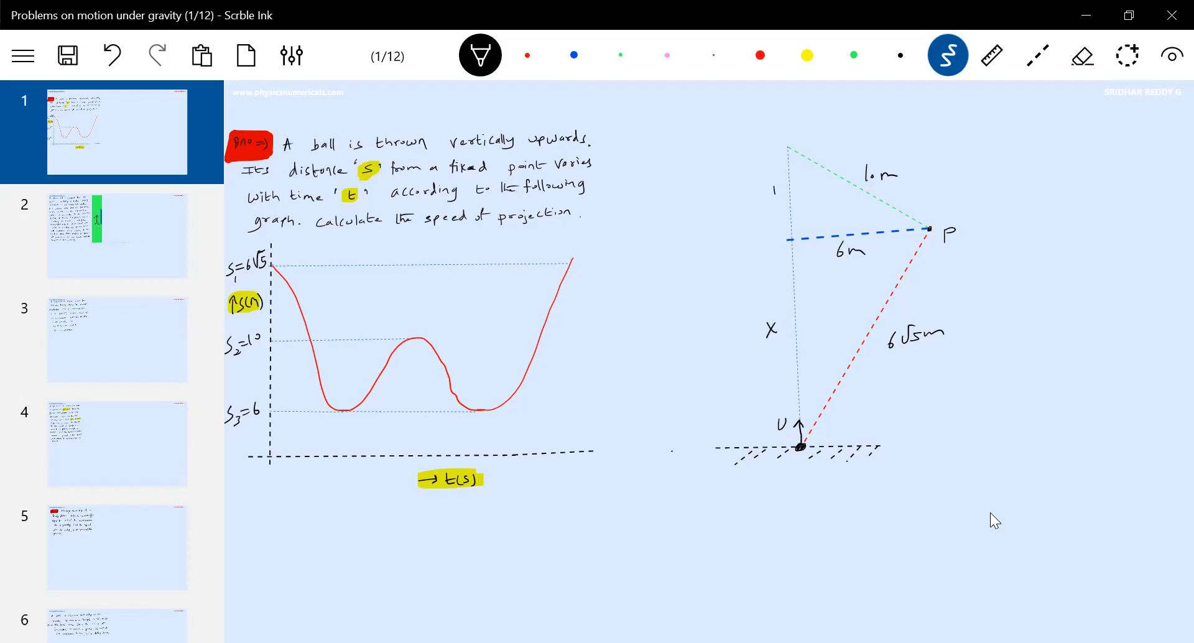
pyautogui.moveTo(774, 183); pyautogui.dragTo(776, 205)
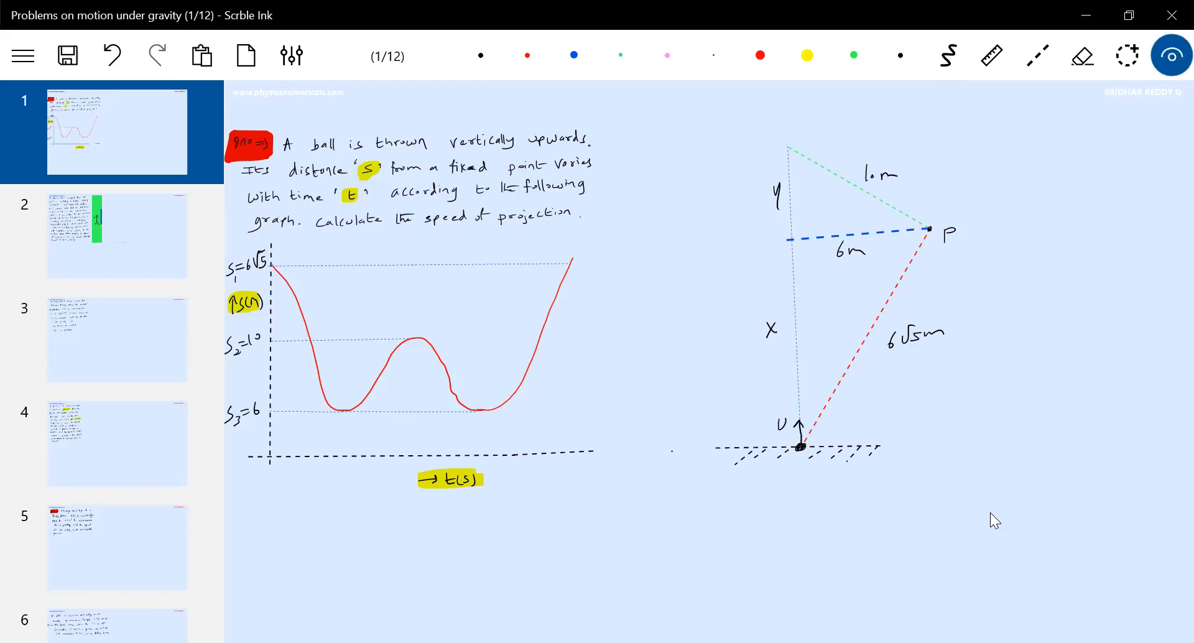
# Point at the distance–time graph with the laser pointer.
pyautogui.click(505, 420)
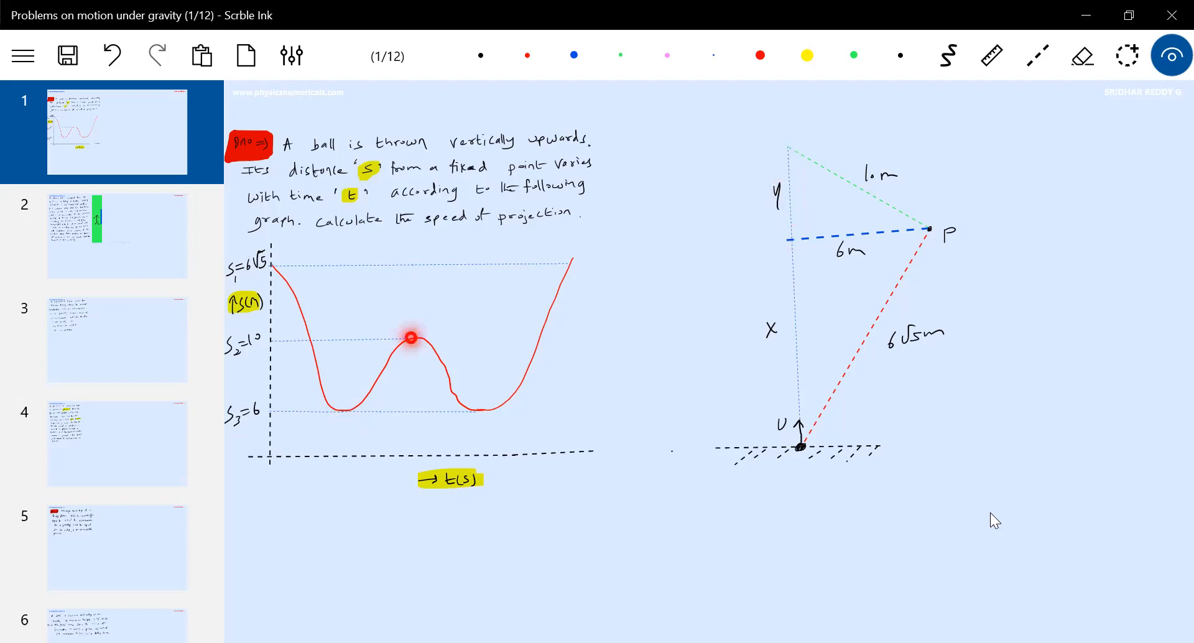
pyautogui.moveTo(790, 239)
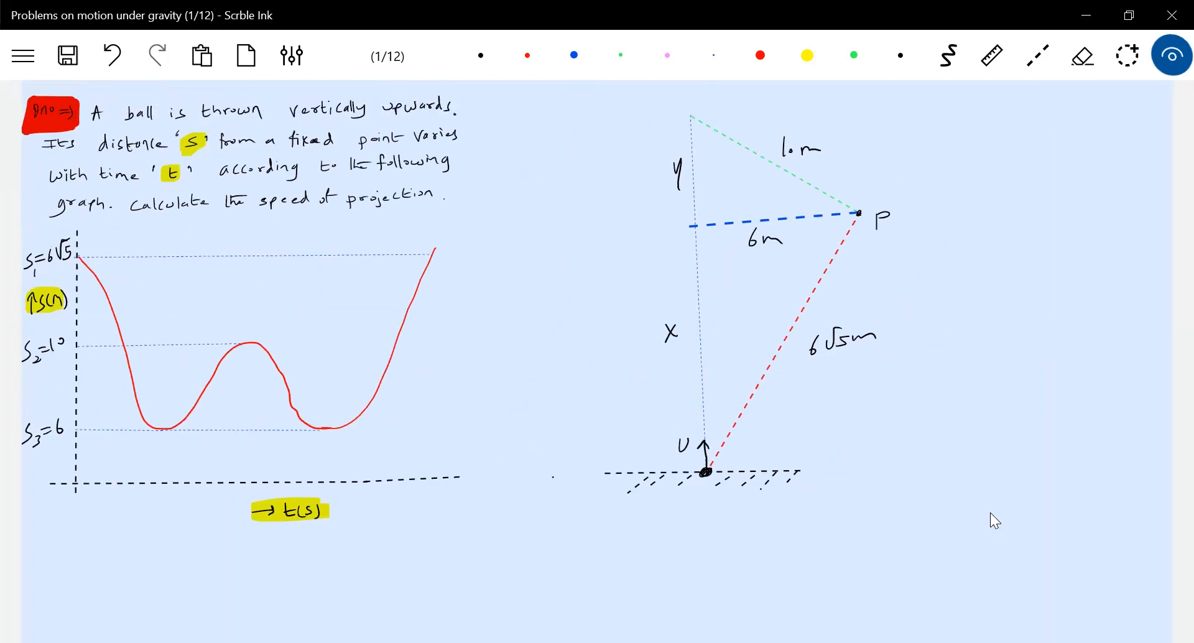
# Write vertex labels B at the top, C at the 6 m line and A at the ball.
pyautogui.click(67, 55)
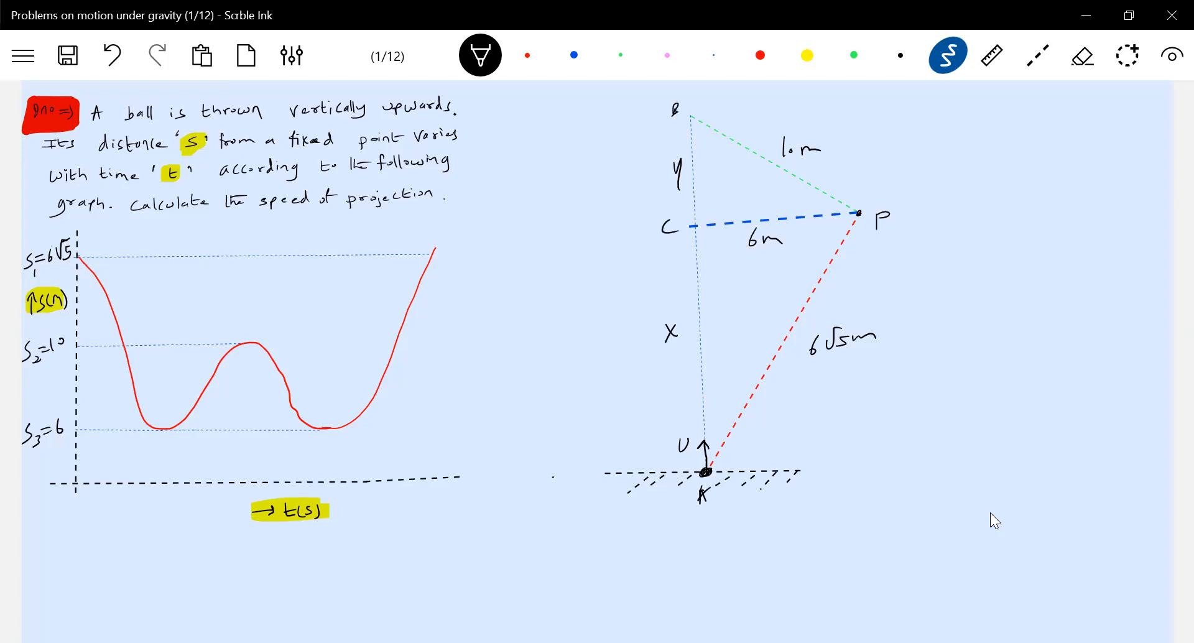
# Write (6√5)² = x² + 6² and simplify to a circled x = 12 m.
pyautogui.write('6√5)²= x²+6²')
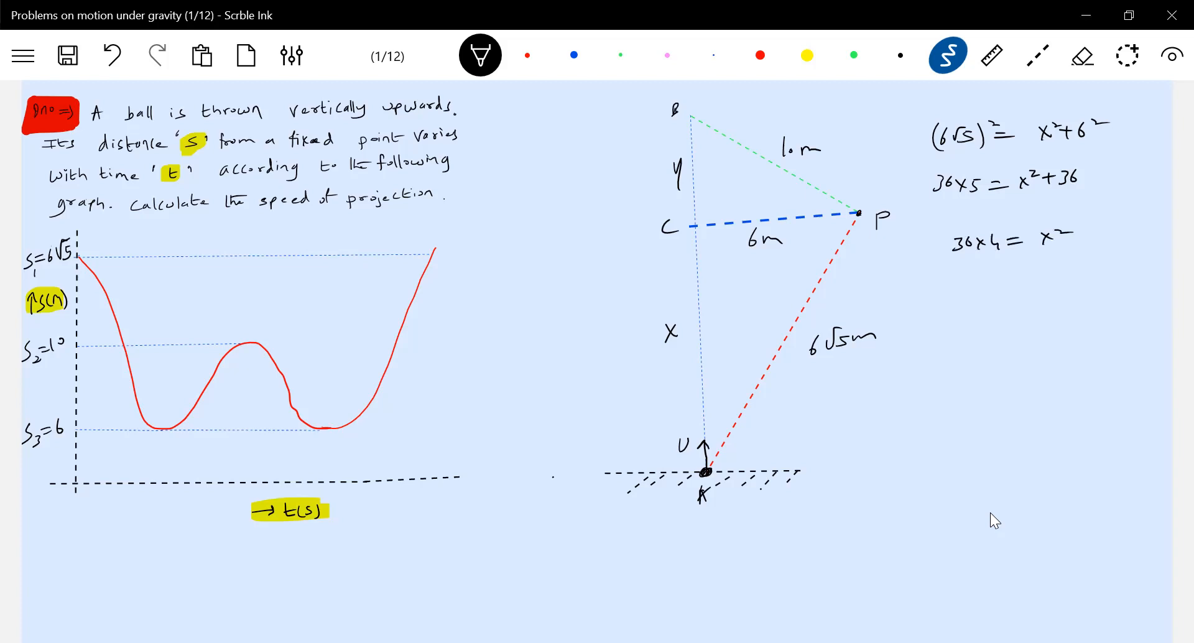
pyautogui.write('x=')
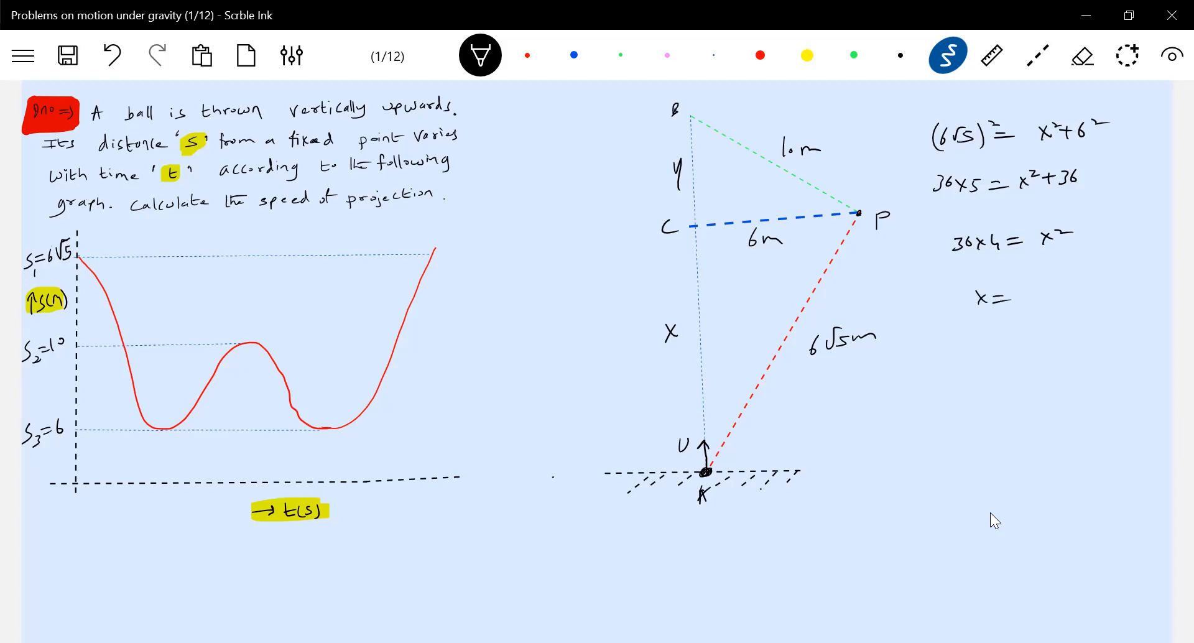
pyautogui.write('12m')
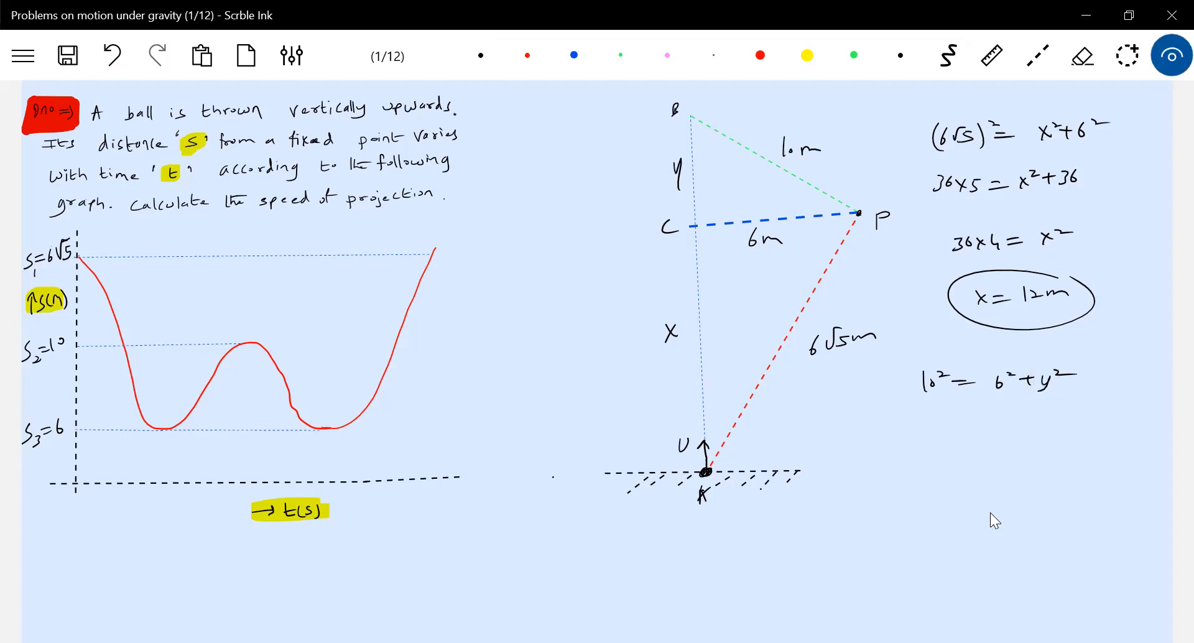
# Point at the second triangle, then write 100 = 36 + y², y² = 64, y = 8 m.
pyautogui.click(853, 239)
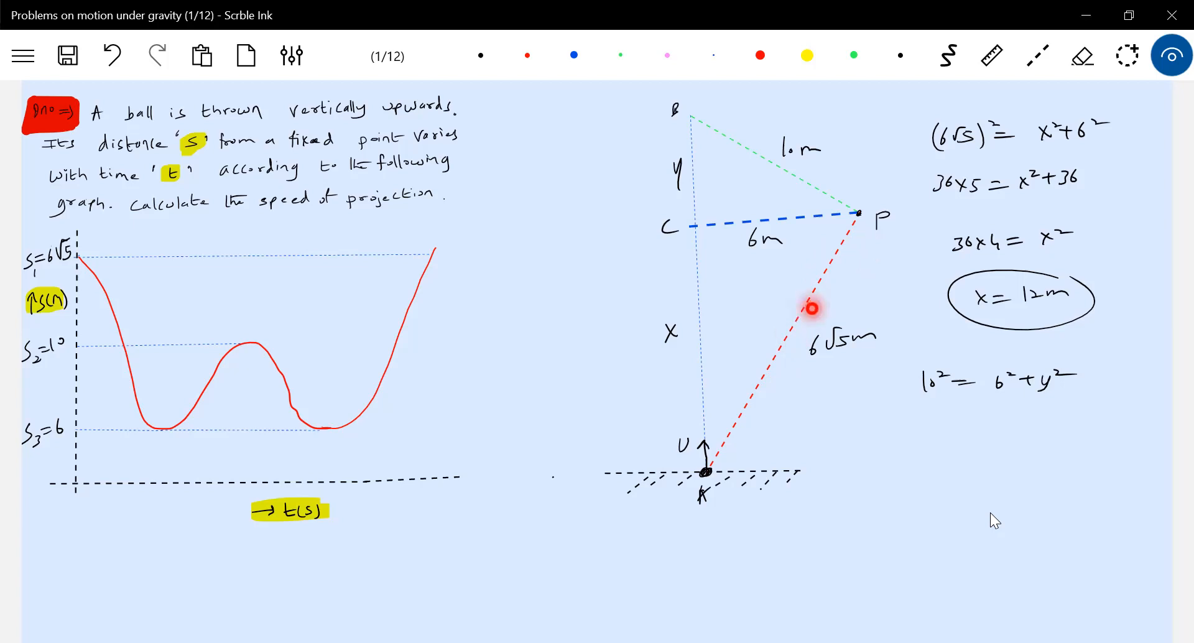
pyautogui.moveTo(781, 215)
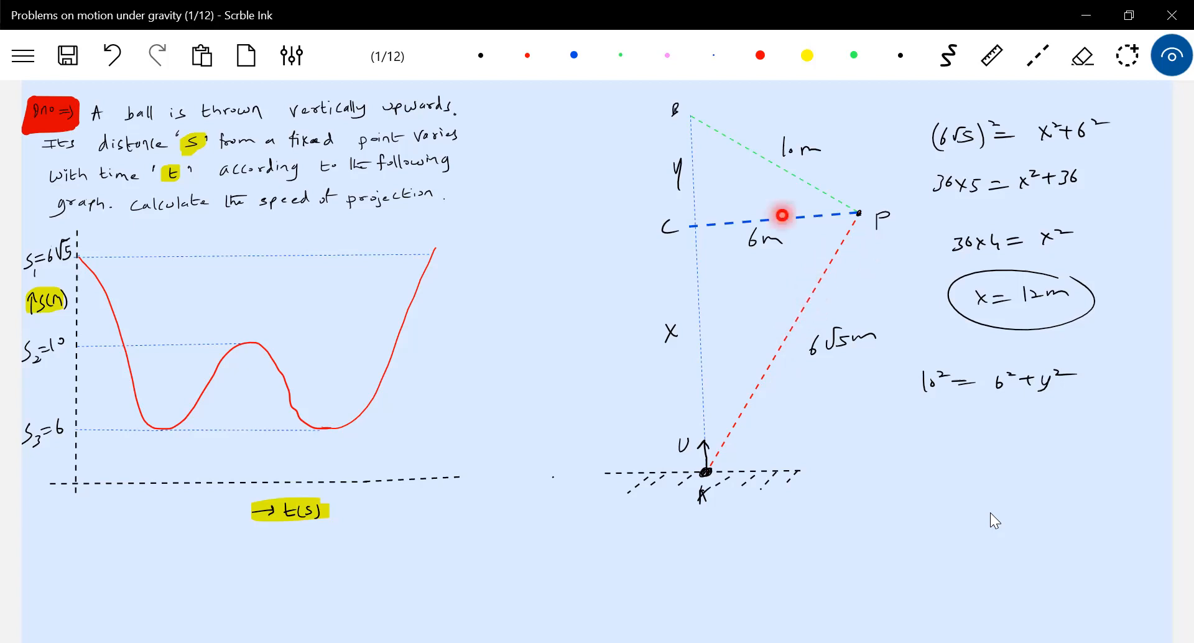
pyautogui.moveTo(694, 367)
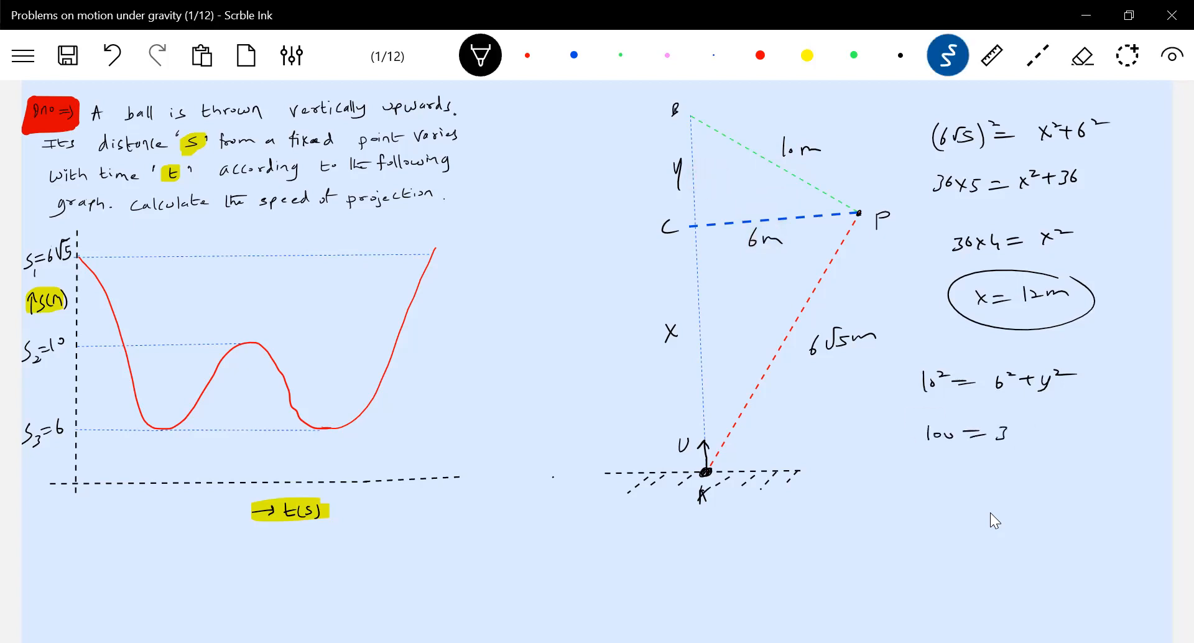
pyautogui.write('36 +y²')
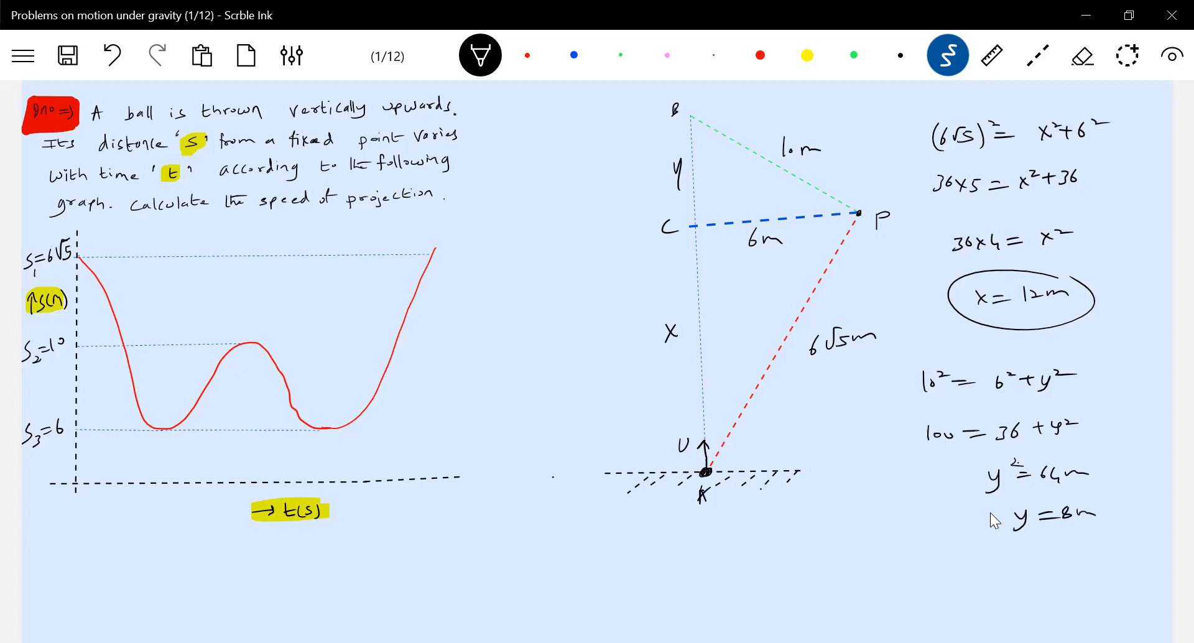
# Mark Hmax on the diagram and write Hmax = u²/2g, 12 + 8 = u²/(2×10), u = 20 m/s.
pyautogui.moveTo(617, 183); pyautogui.dragTo(609, 122)
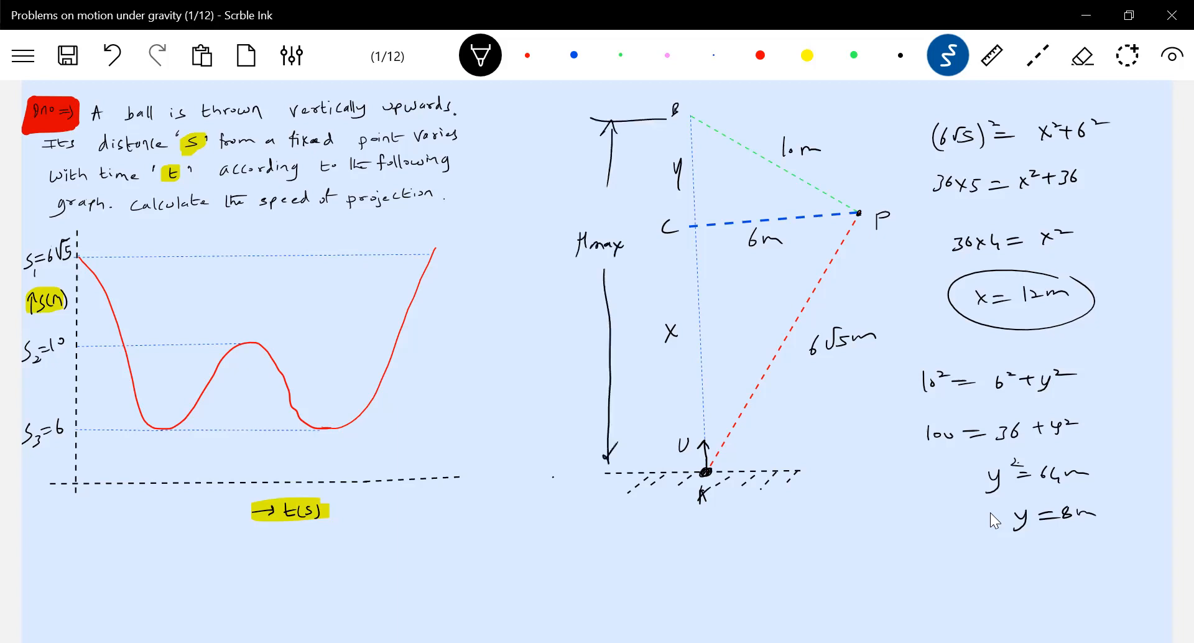
pyautogui.write('Hm')
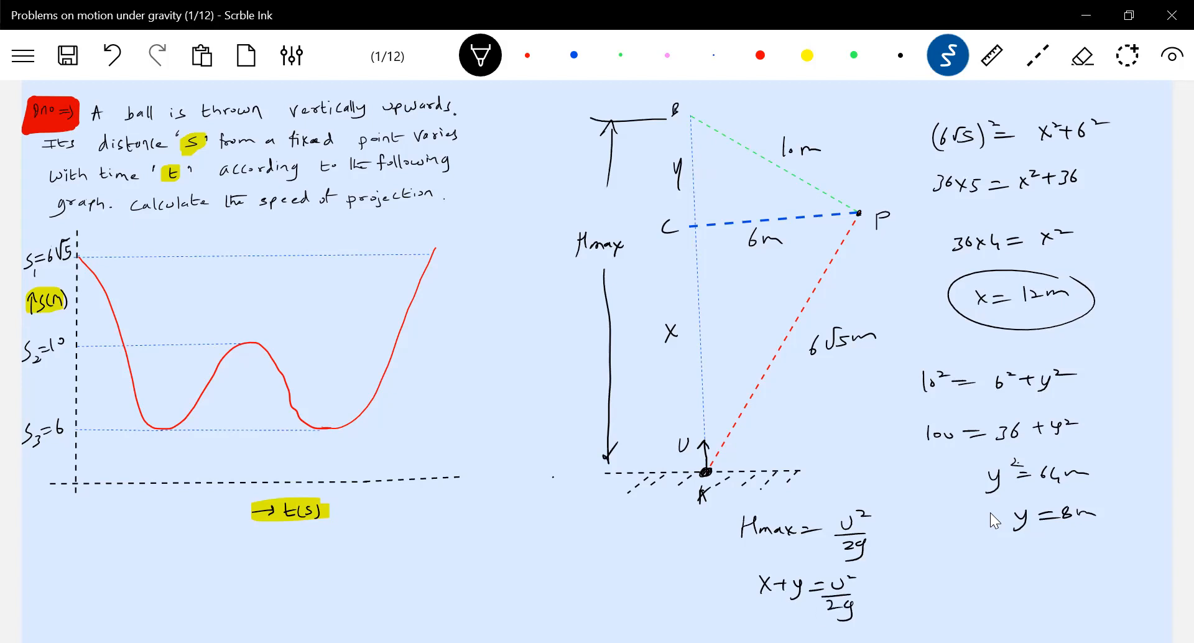
pyautogui.write('12+8=')
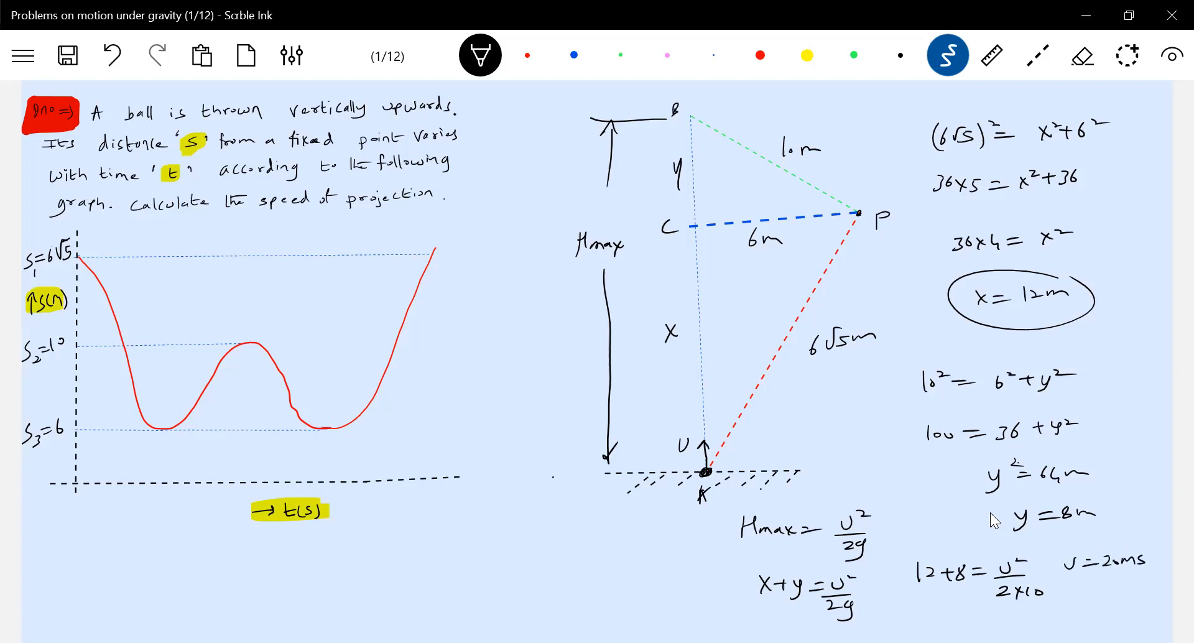
# Highlight the answer u = 20 m s⁻¹ in yellow and circle it.
pyautogui.moveTo(1036, 563); pyautogui.dragTo(1165, 564)
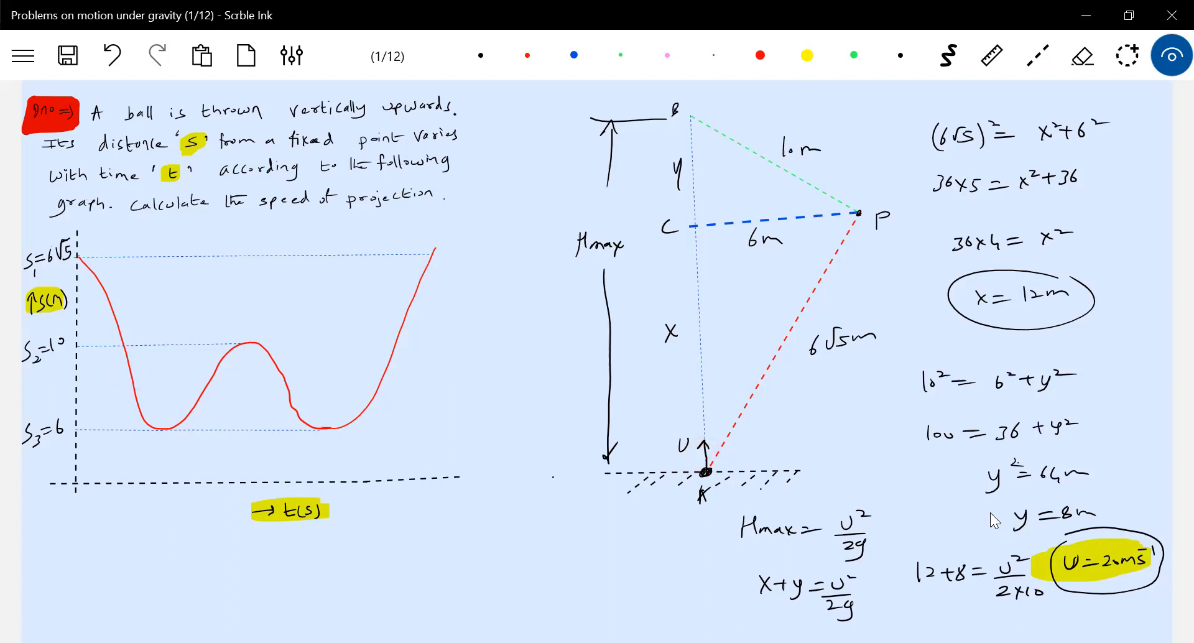
pyautogui.click(770, 405)
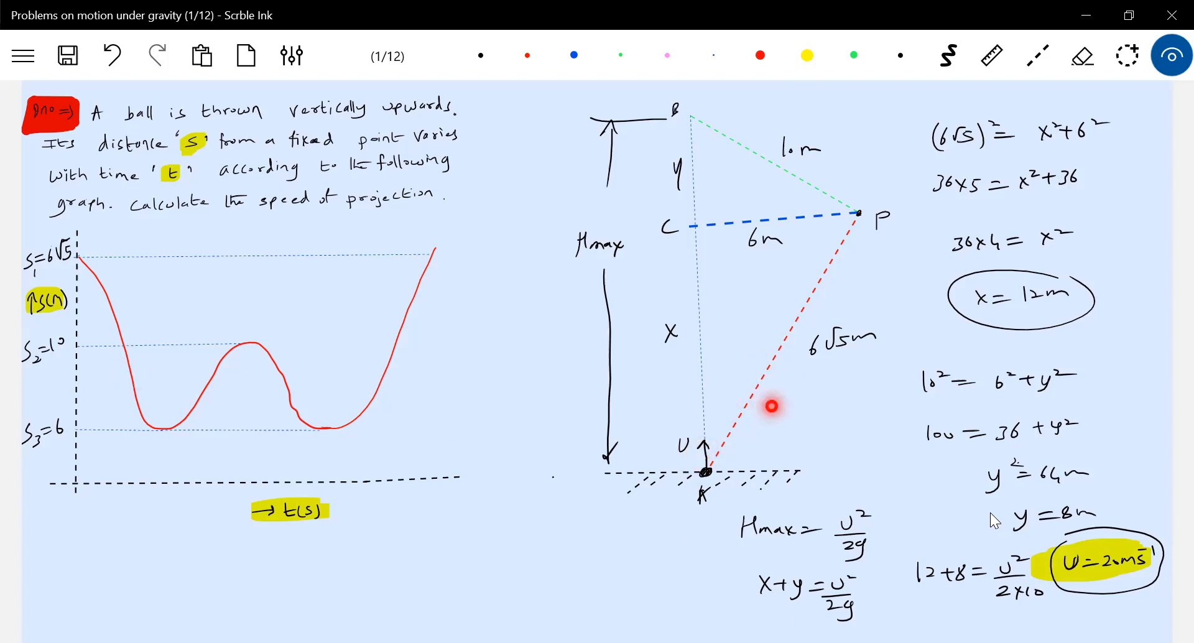